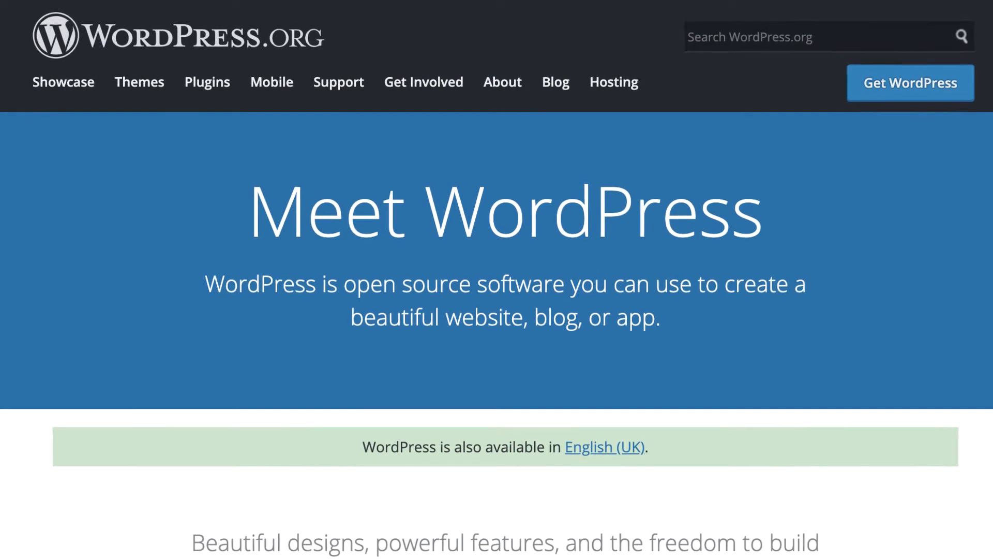
Step: Bring up the plugin directory search results for 'custom login'
{"action": "scroll", "scroll_direction": "down", "scroll_amount": 3}
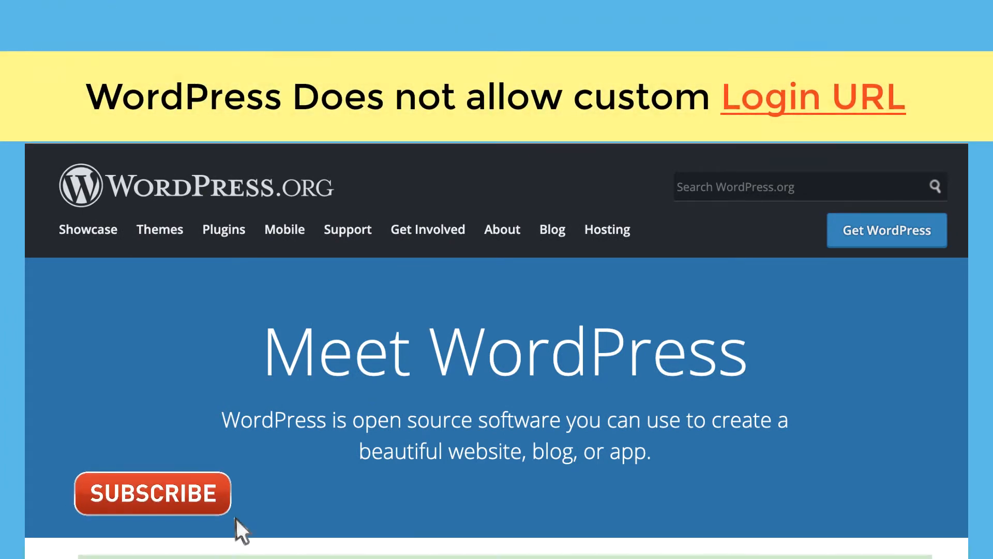
{"action": "left_click", "coordinate": [152, 493]}
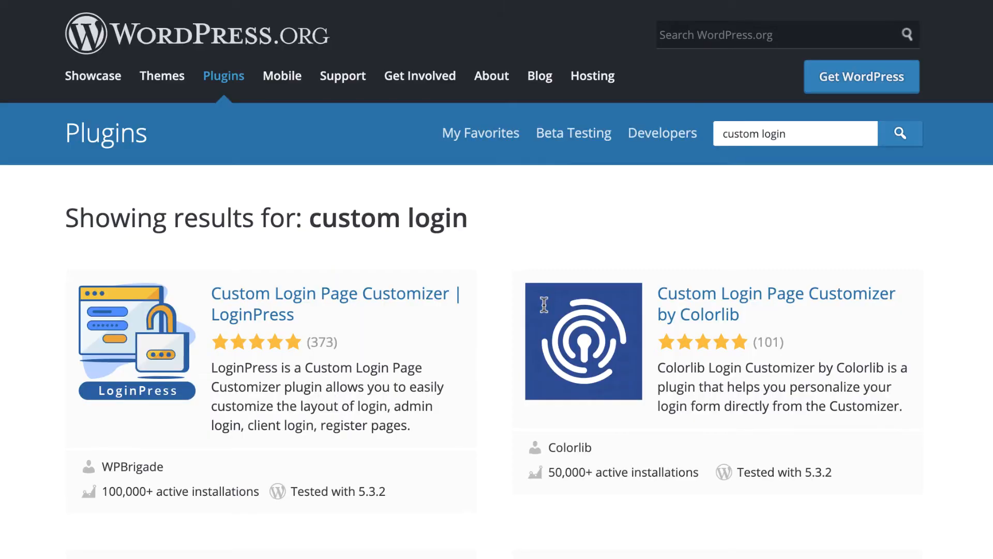
Step: Browse the 'custom login' results and go to the WPS Hide Login plugin page
{"action": "scroll", "scroll_direction": "down", "scroll_amount": 3}
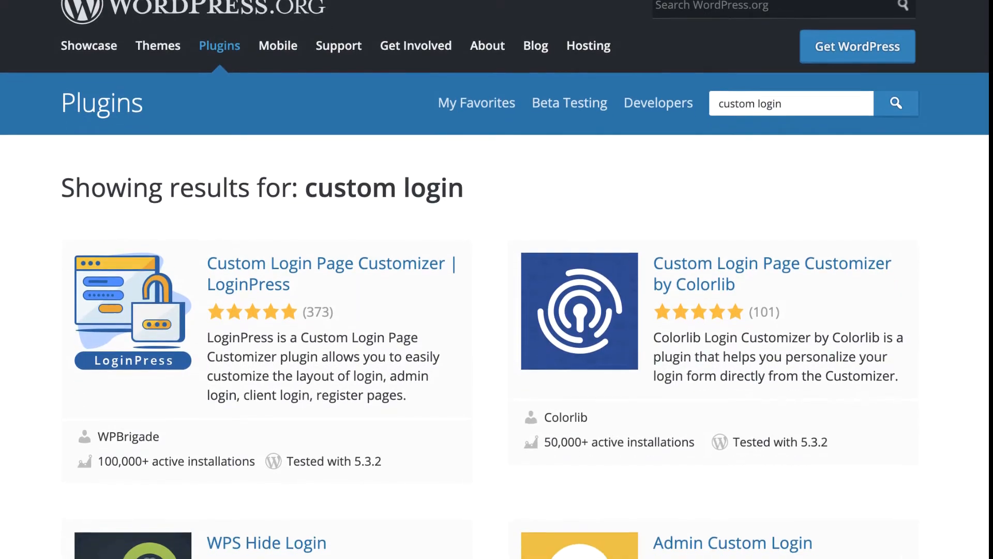
{"action": "scroll", "scroll_direction": "down", "scroll_amount": 3}
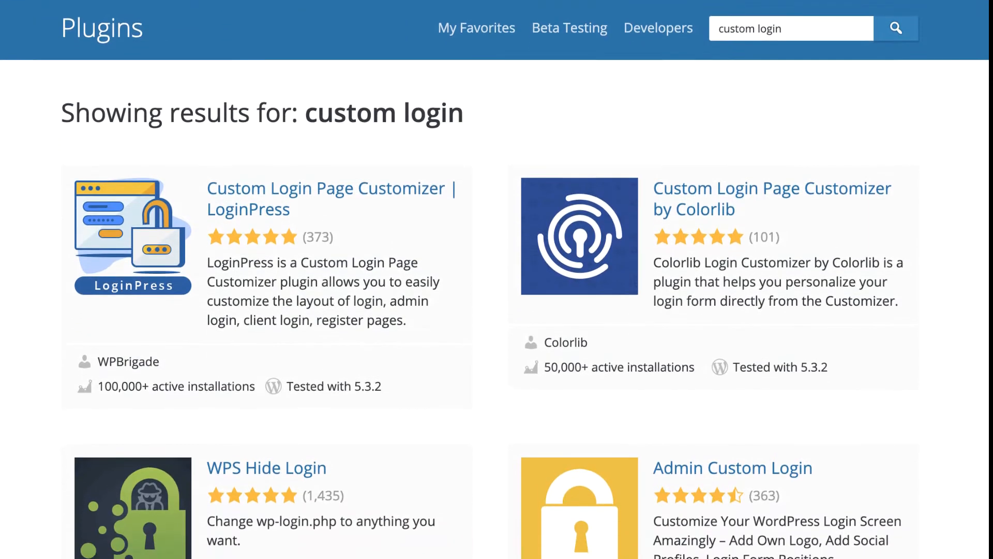
{"action": "scroll", "scroll_direction": "down", "scroll_amount": 3}
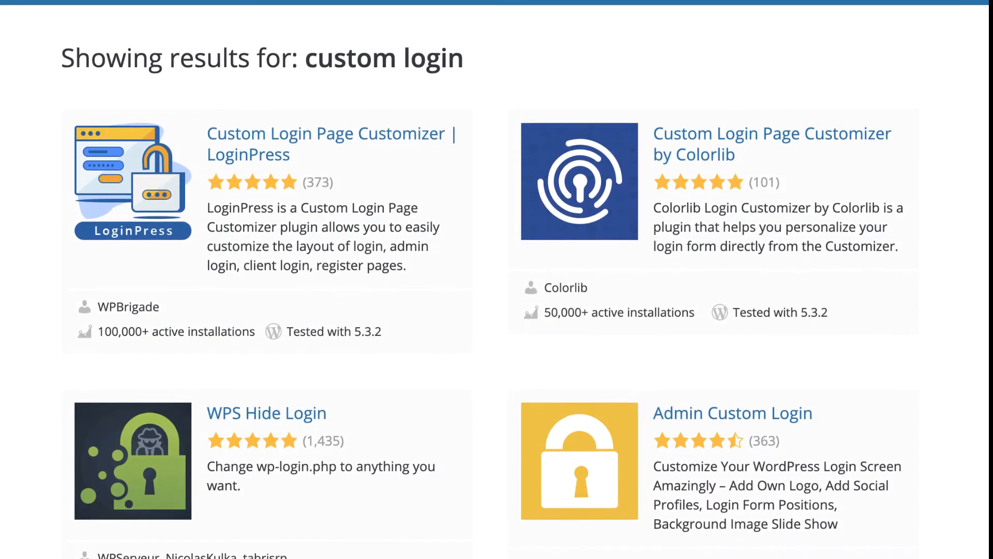
{"action": "scroll", "scroll_direction": "down", "scroll_amount": 3}
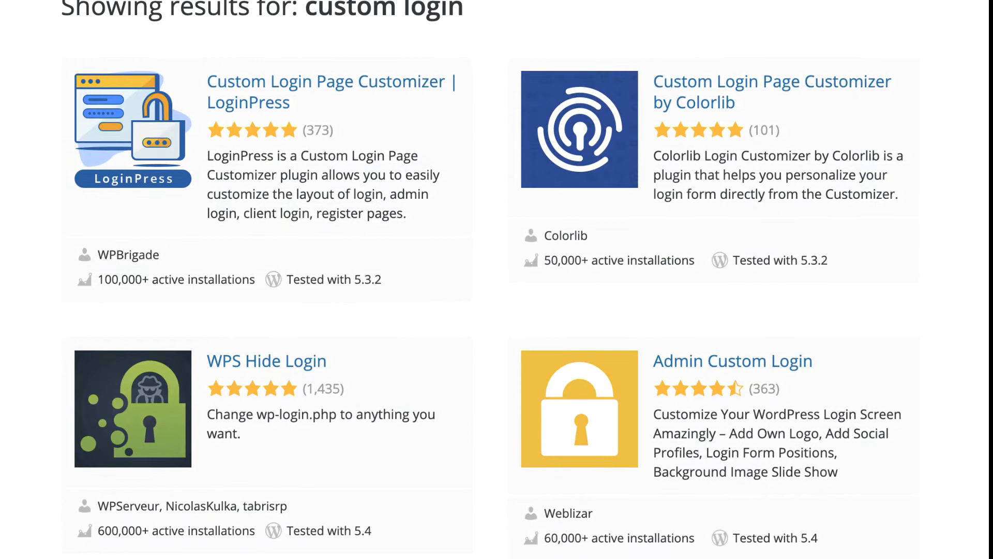
{"action": "scroll", "scroll_direction": "down", "scroll_amount": 3}
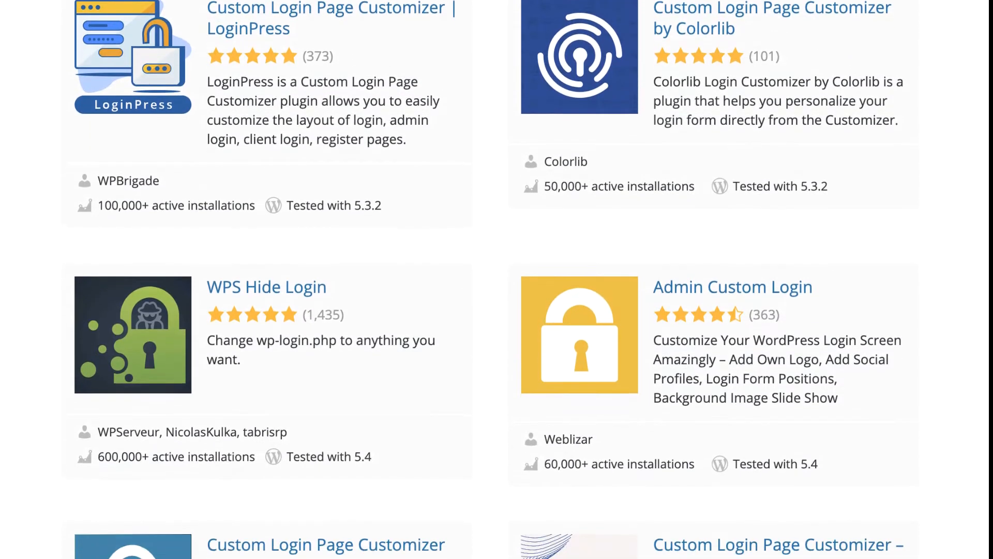
{"action": "scroll", "scroll_direction": "down", "scroll_amount": 3}
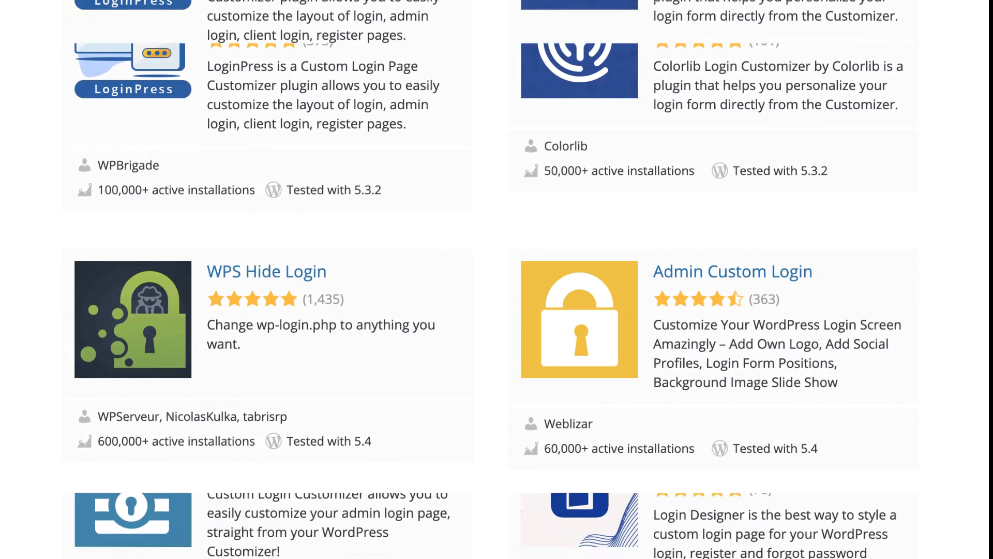
{"action": "scroll", "scroll_direction": "down", "scroll_amount": 3}
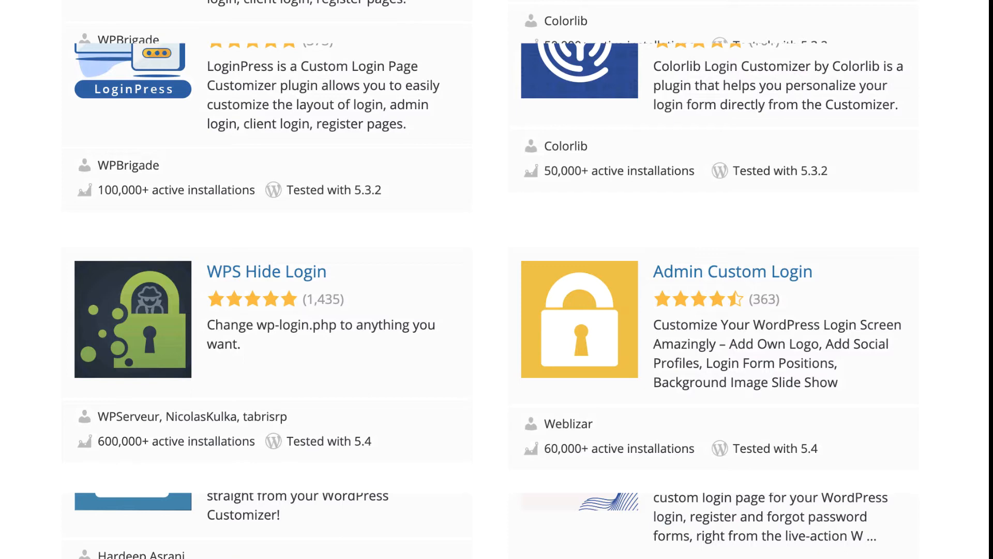
{"action": "scroll", "scroll_direction": "down", "scroll_amount": 3}
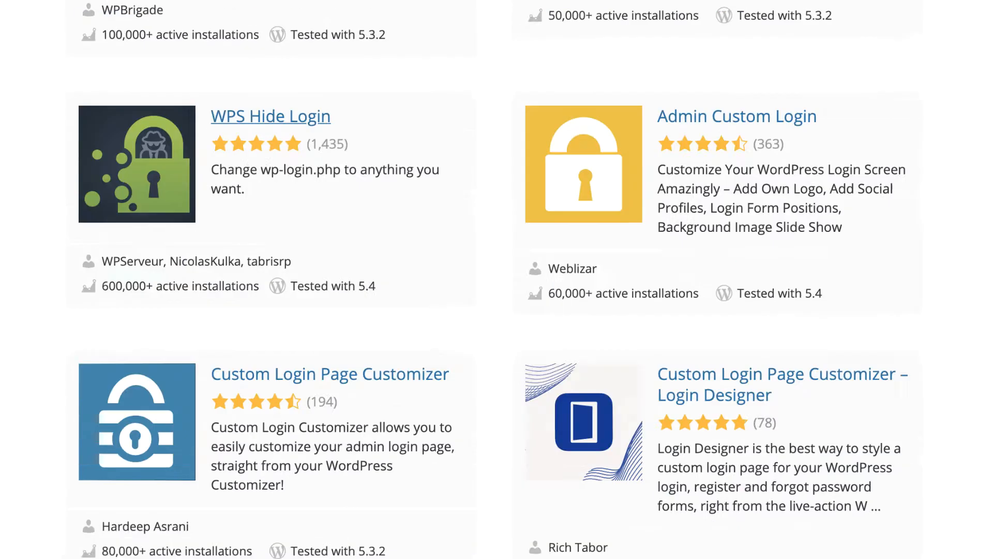
{"action": "left_click", "coordinate": [270, 116]}
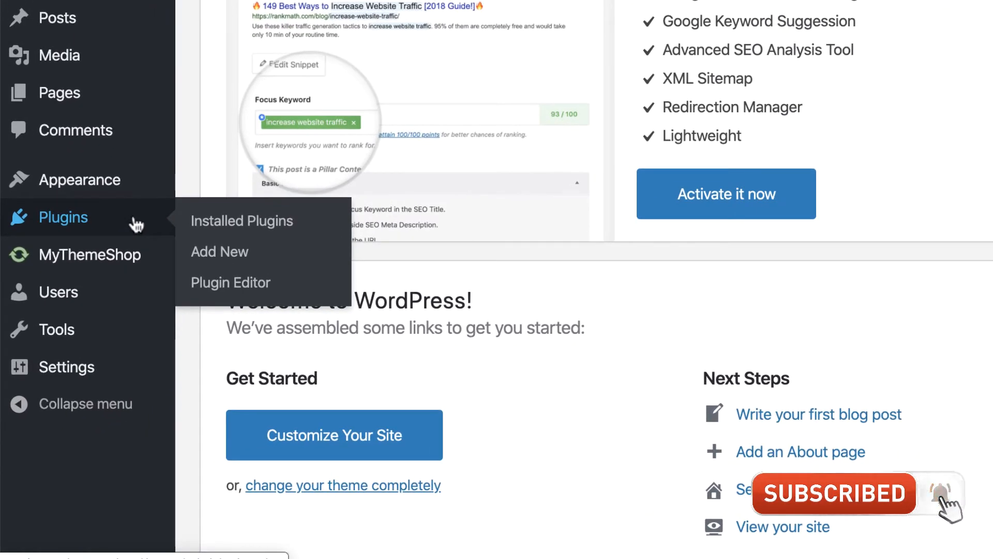
{"action": "mouse_move", "coordinate": [219, 252]}
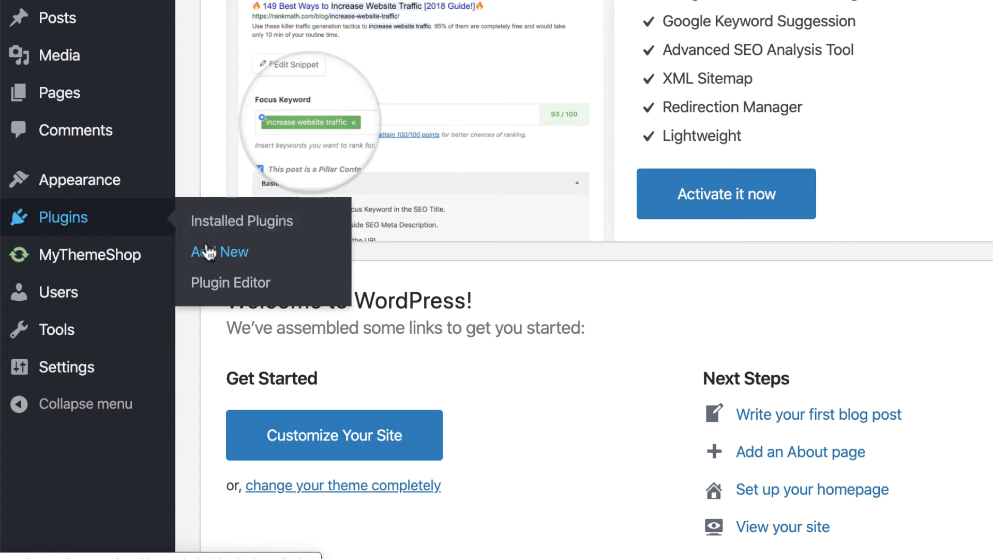
Step: Search Add Plugins for 'wps' so WPS Hide Login is listed first
{"action": "left_click", "coordinate": [219, 252]}
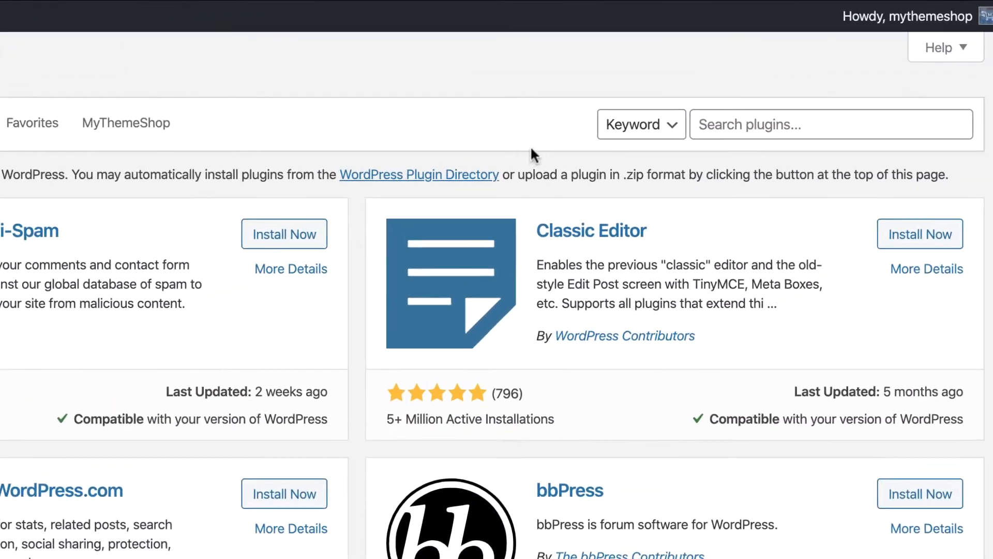
{"action": "type", "text": "wps"}
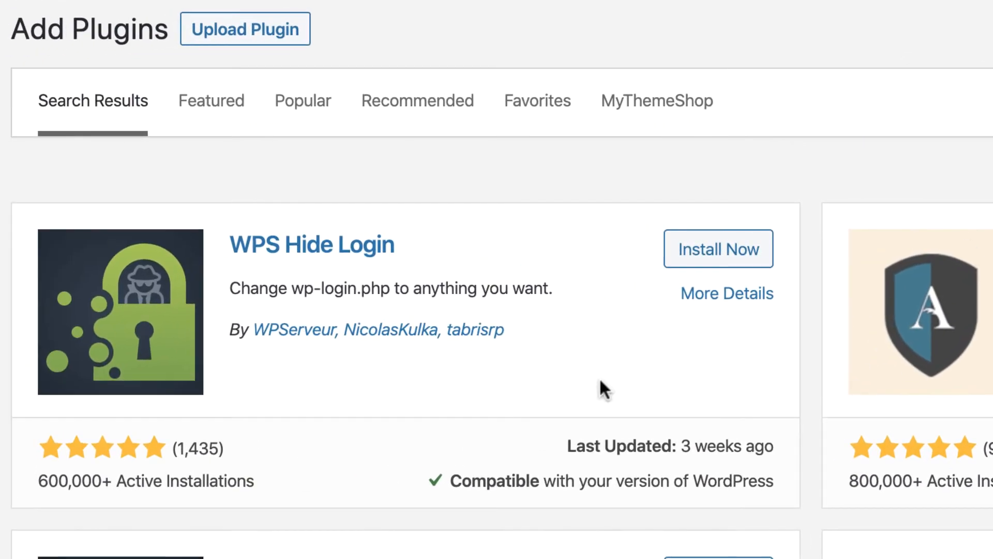
Step: Install WPS Hide Login from the results and activate it
{"action": "left_click", "coordinate": [719, 248]}
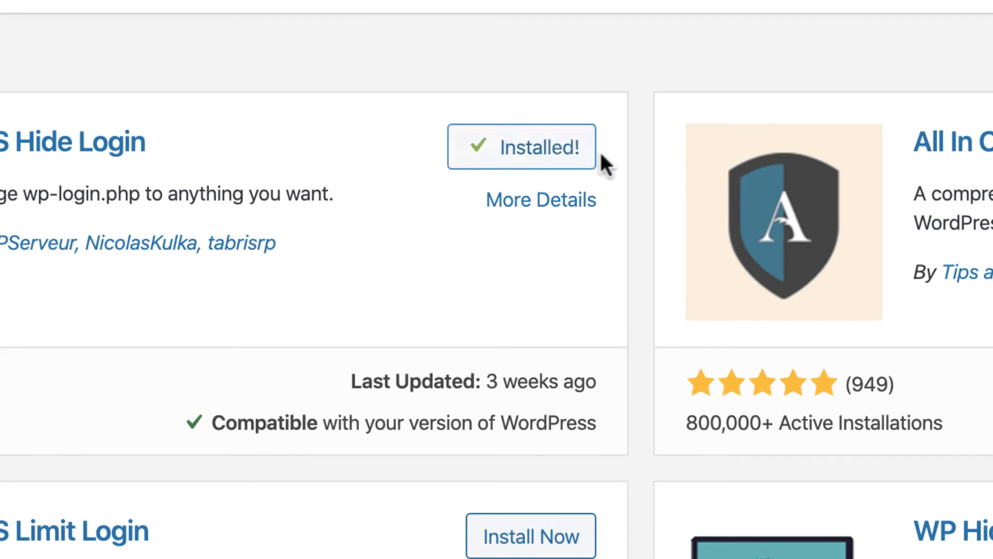
{"action": "left_click", "coordinate": [521, 146]}
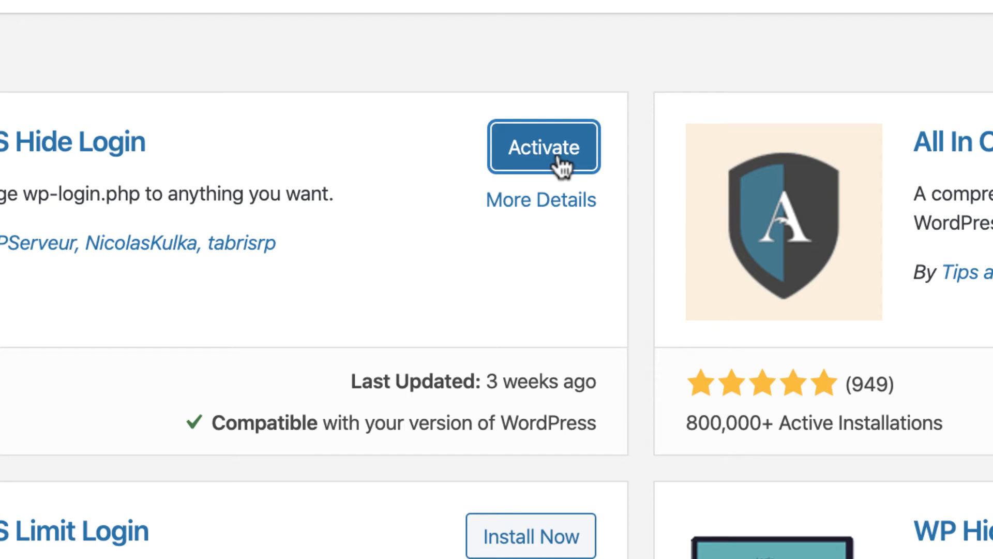
{"action": "left_click", "coordinate": [543, 147]}
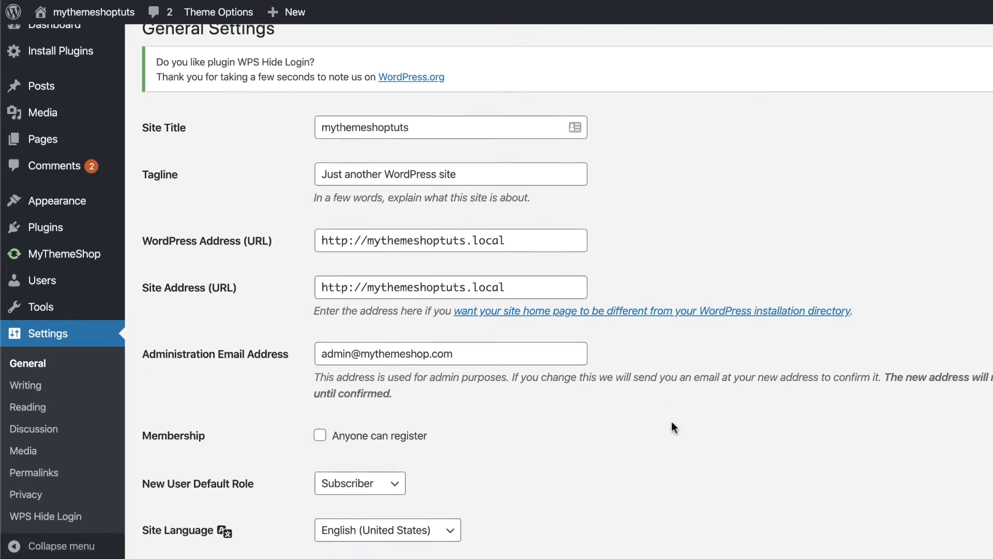
Step: Set the WPS Hide Login Login url to 'customlogin' and save the General Settings
{"action": "scroll", "scroll_direction": "down", "scroll_amount": 3}
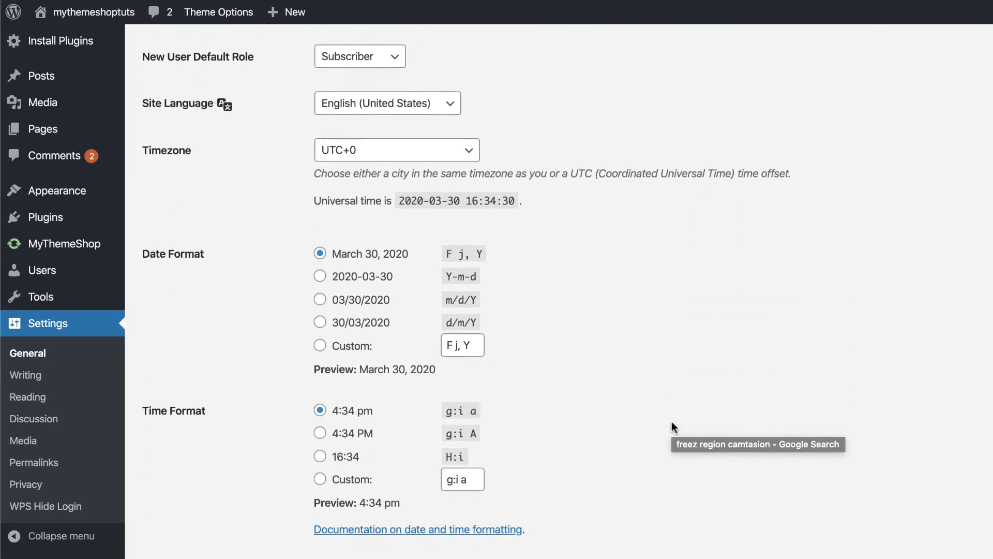
{"action": "scroll", "scroll_direction": "down", "scroll_amount": 3}
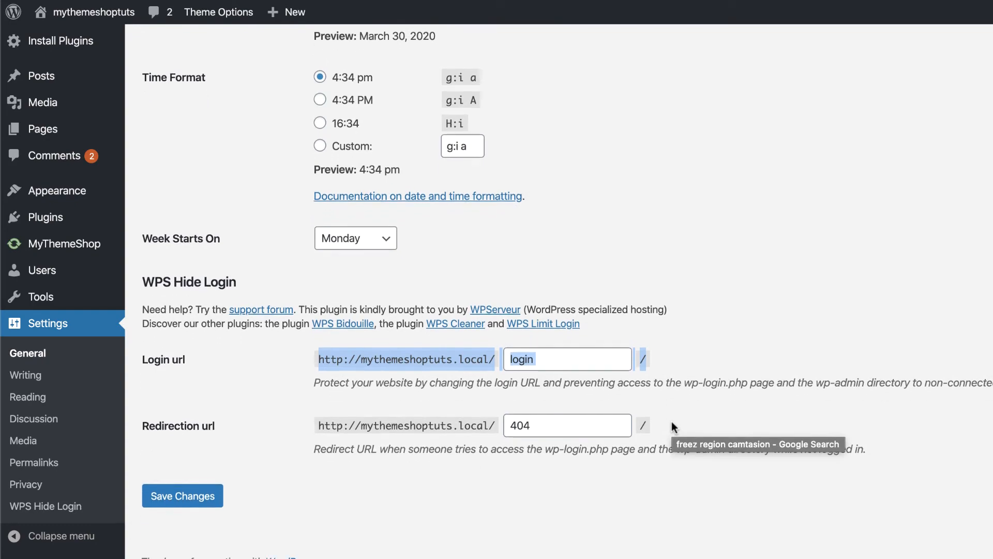
{"action": "type", "text": "custom"}
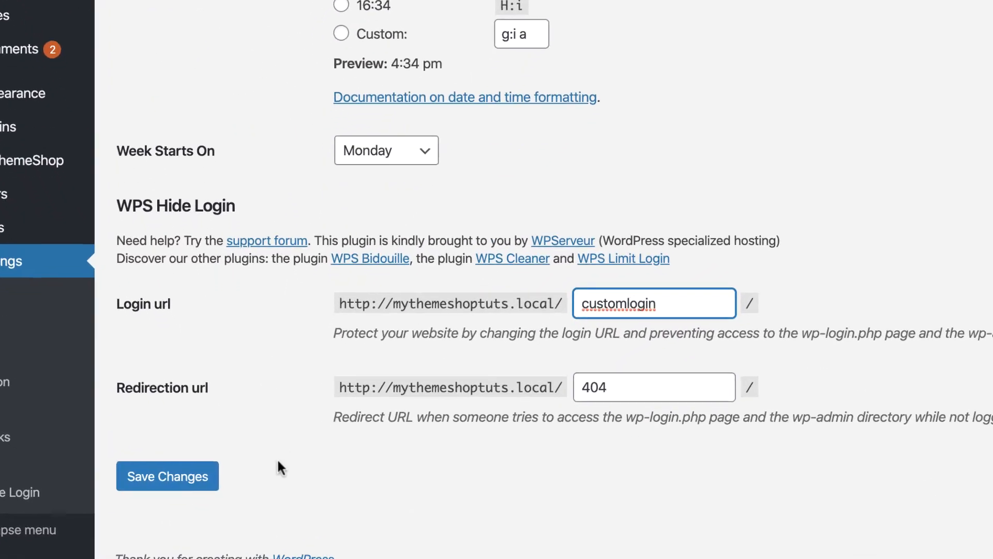
{"action": "left_click", "coordinate": [167, 476]}
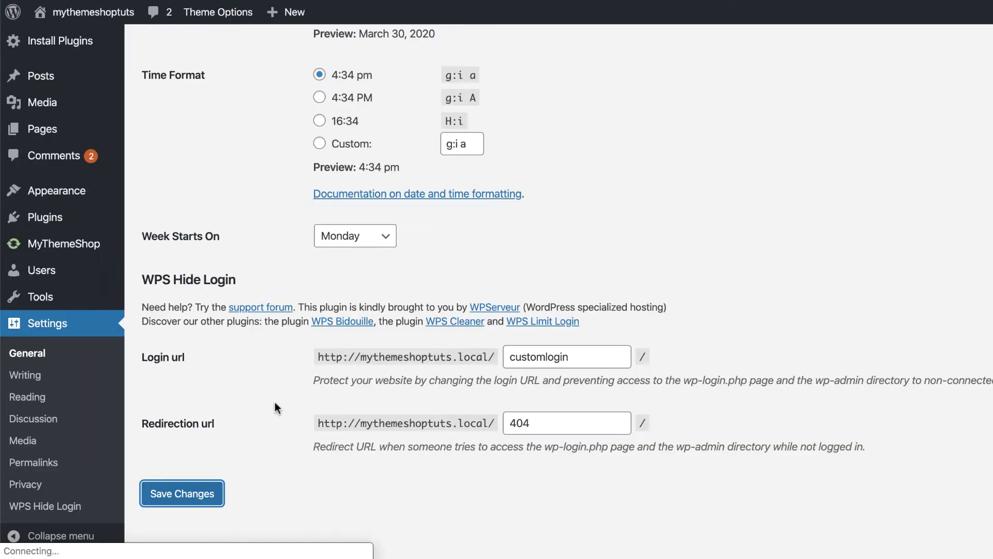
{"action": "left_click", "coordinate": [182, 492]}
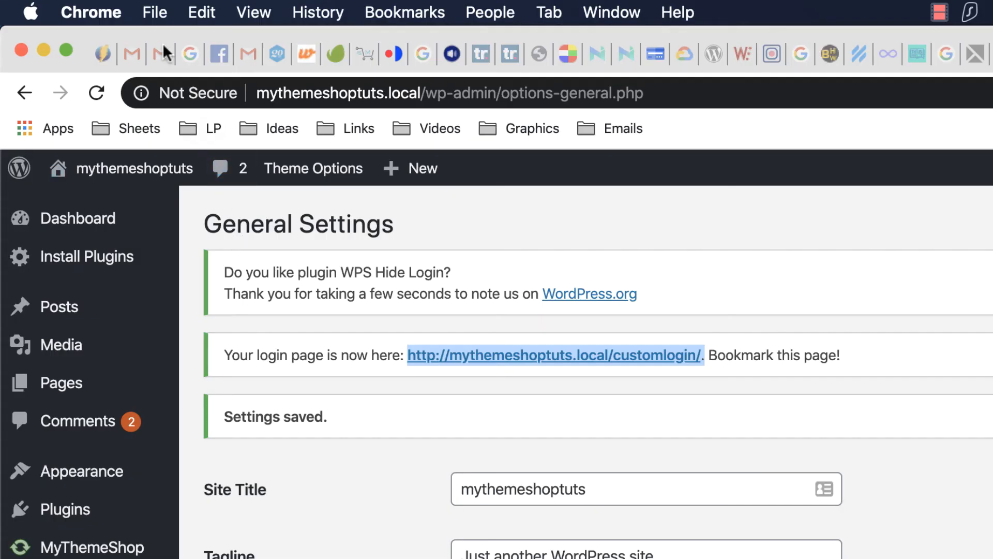
{"action": "left_click", "coordinate": [154, 13]}
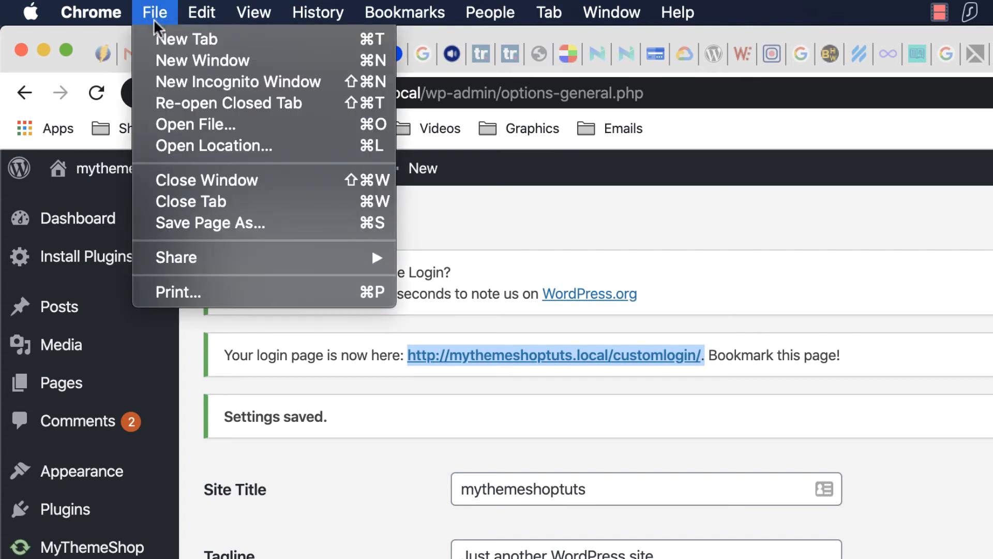
{"action": "left_click", "coordinate": [237, 82]}
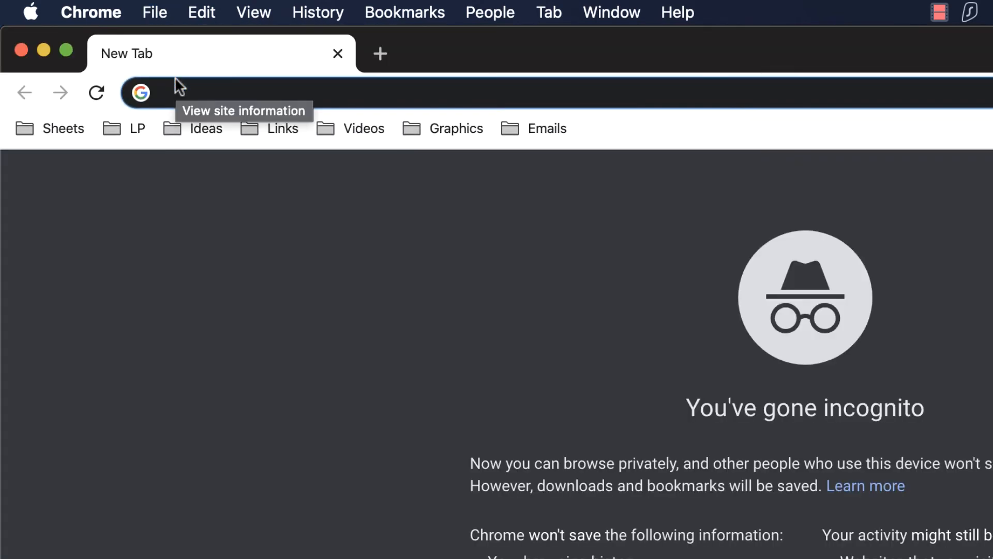
{"action": "type", "text": "http://mythemeshoptuts.local/customlogin/."}
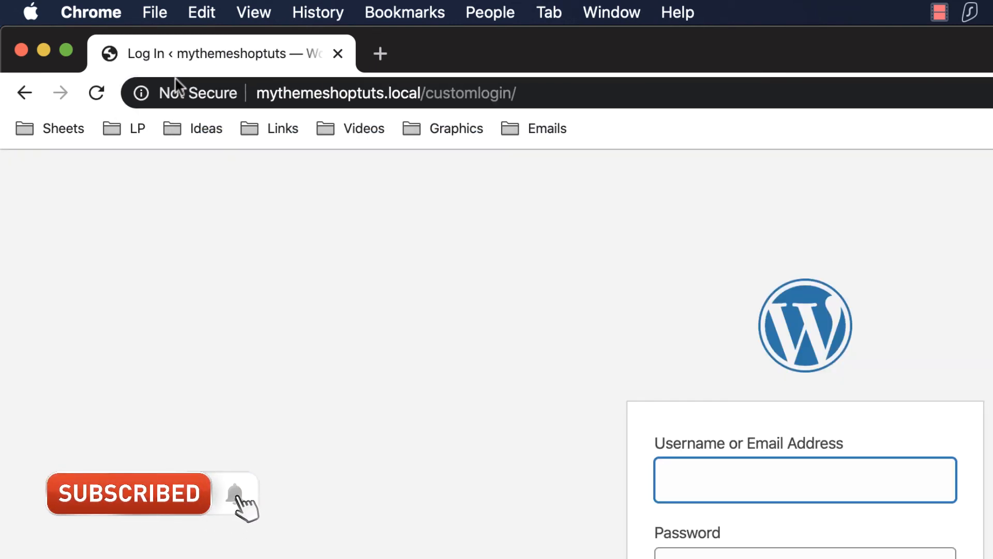
{"action": "left_click", "coordinate": [805, 479]}
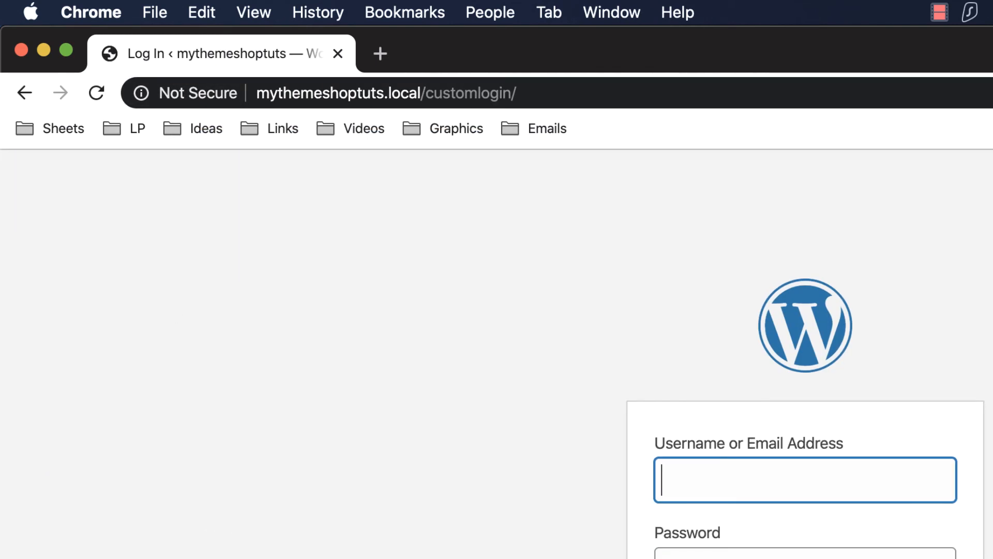